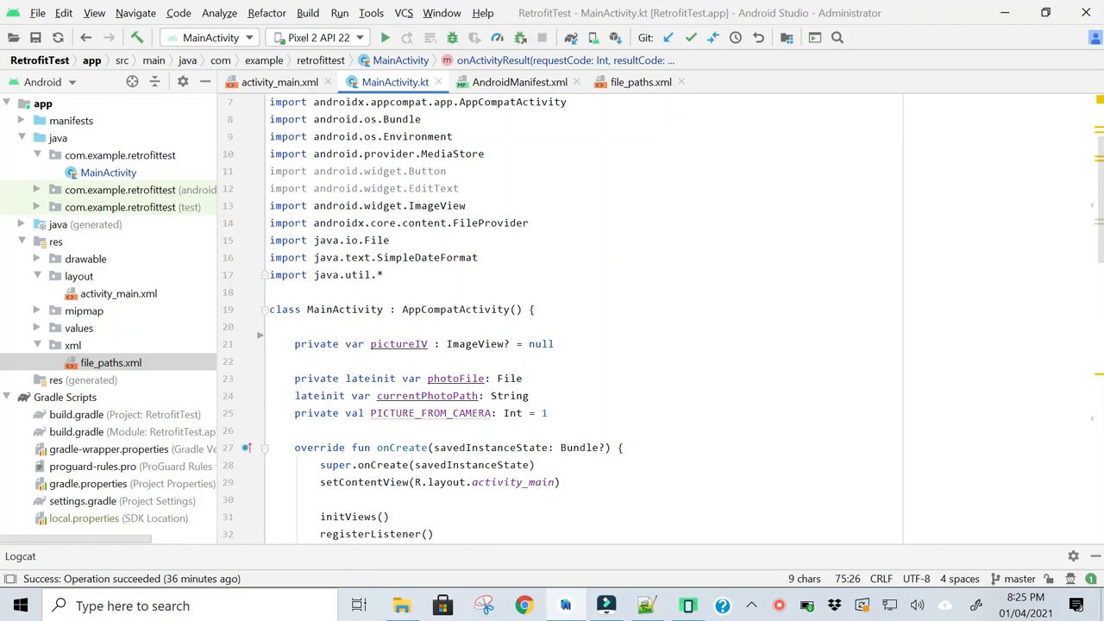
mouse_move(100, 146)
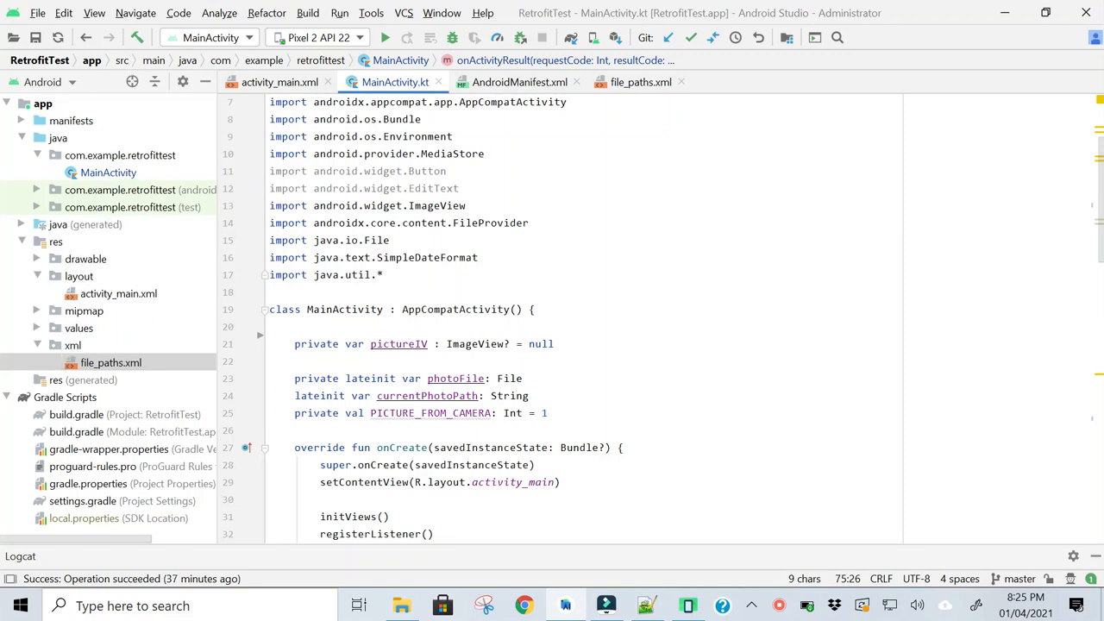
Show the FileProvider <provider> declaration with its authorities and FILE_PROVIDER_PATHS metadata in AndroidManifest.xml
left_click(520, 83)
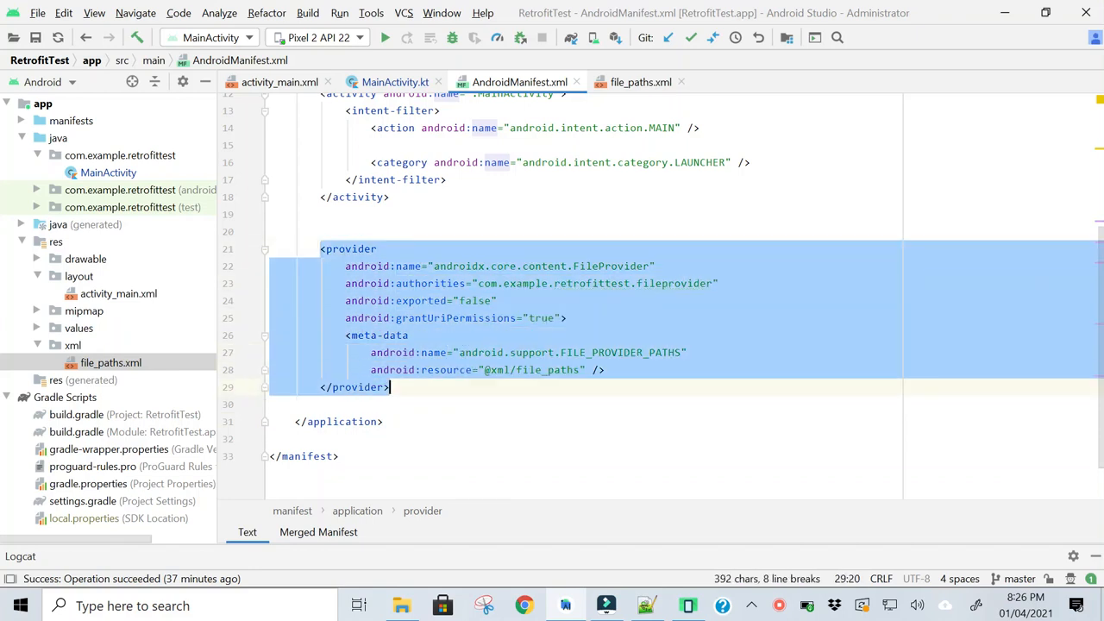
Show file_paths.xml defining the external-files-path 'images' pointing to Pictures
left_click(539, 352)
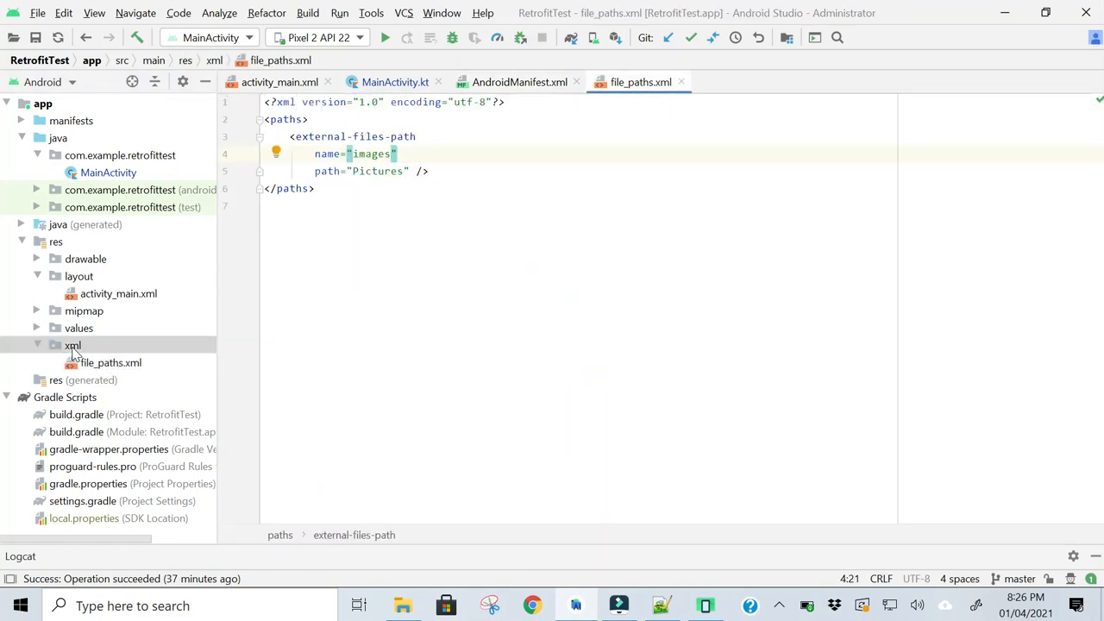
Cross-check the manifest meta-data resource attribute against the file_paths.xml images path definition
left_click(111, 362)
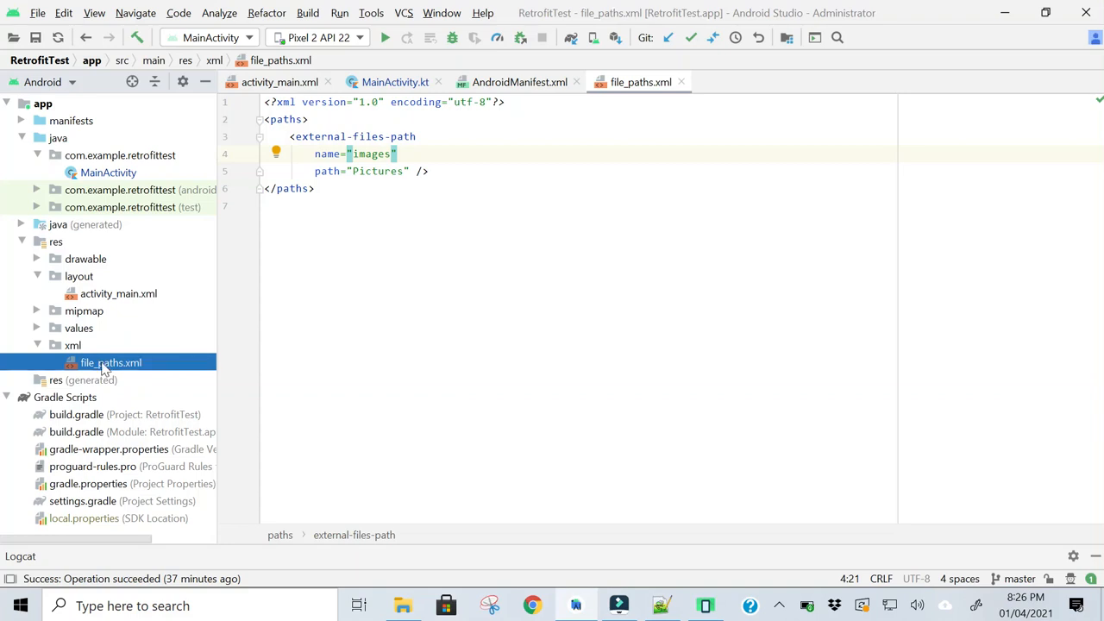
mouse_move(124, 371)
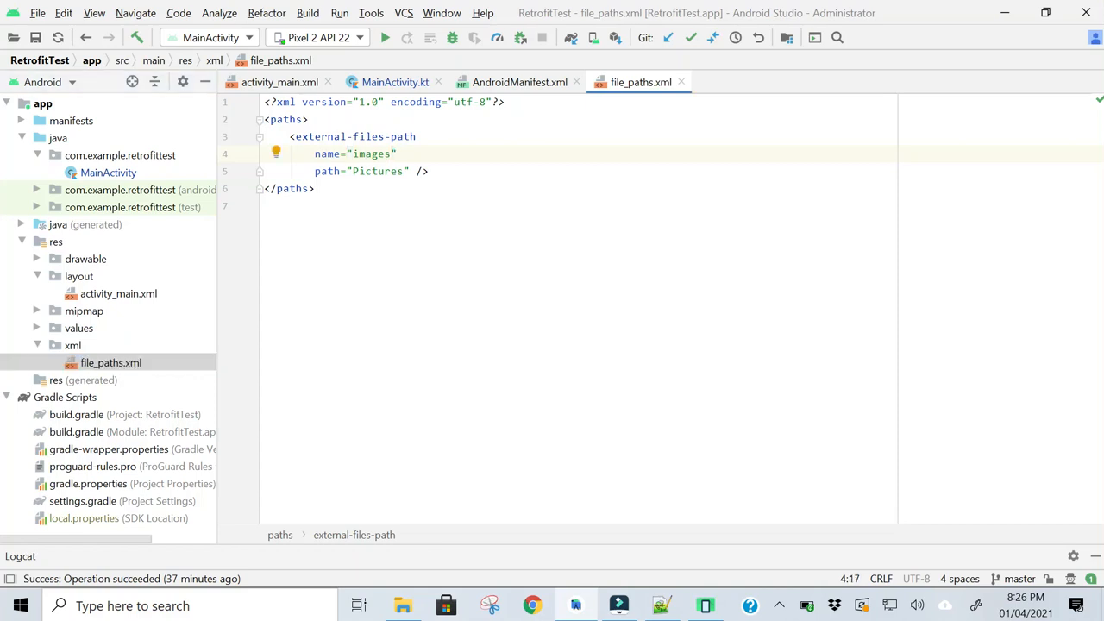
left_click(517, 83)
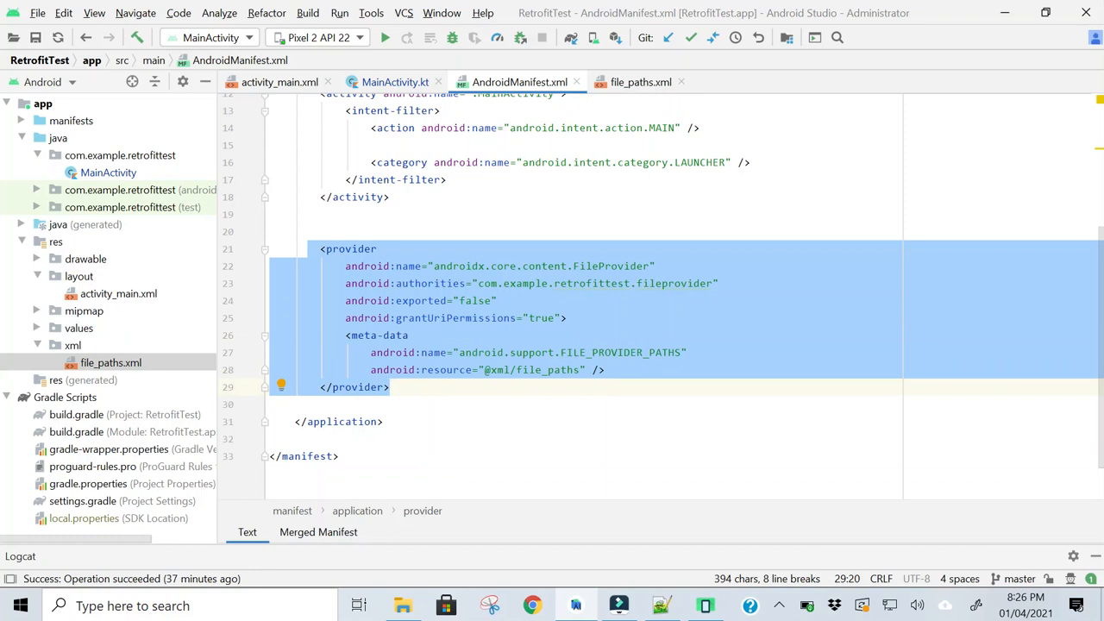
double_click(446, 369)
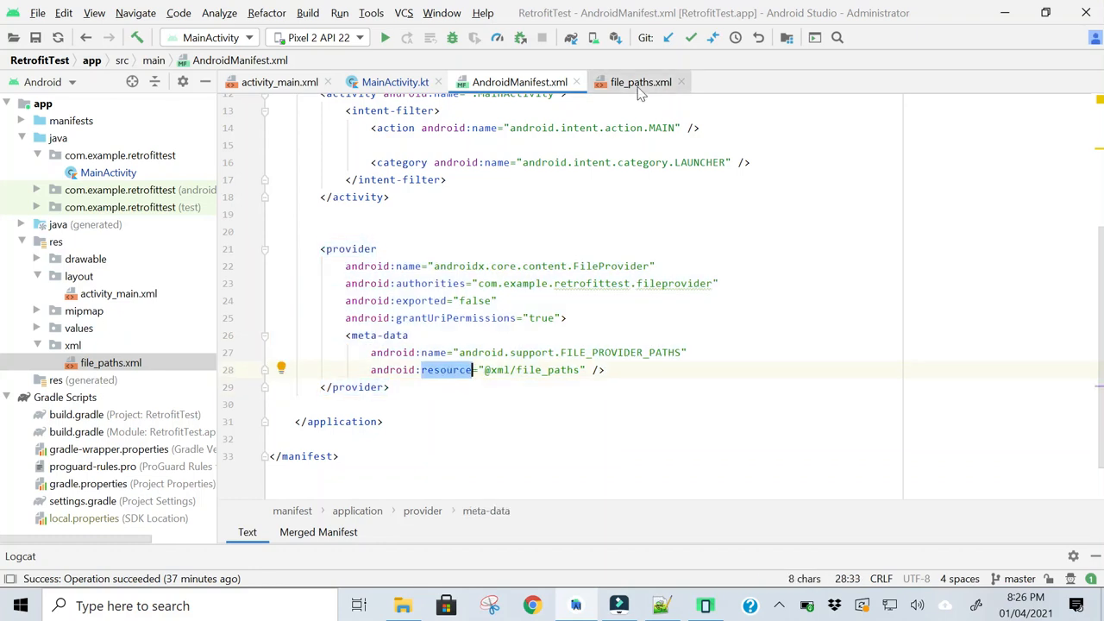
left_click(642, 83)
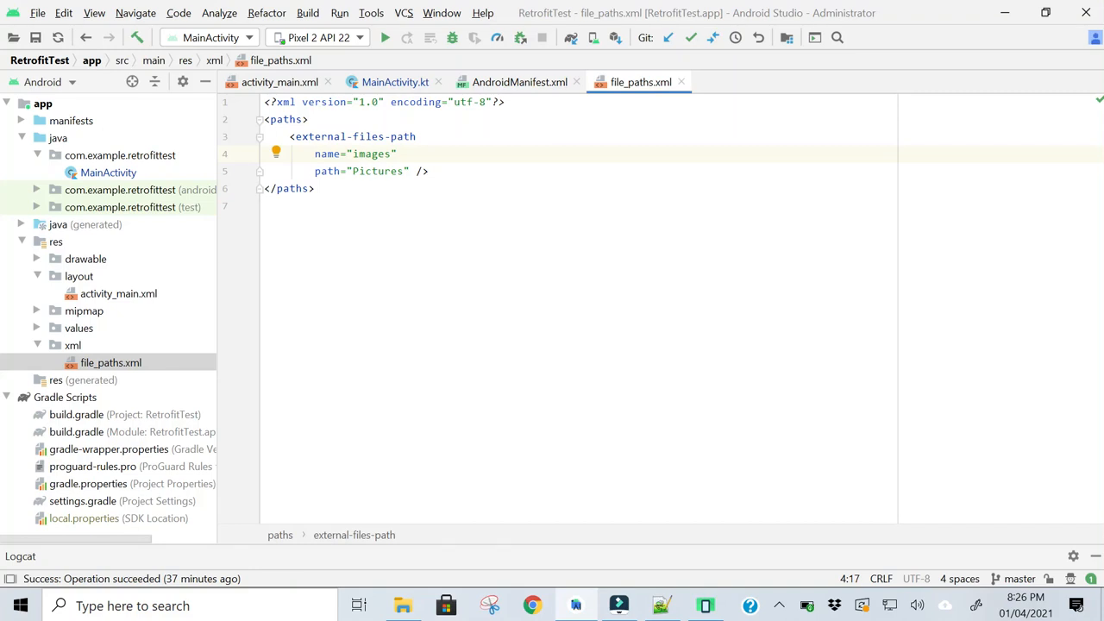
left_click(520, 83)
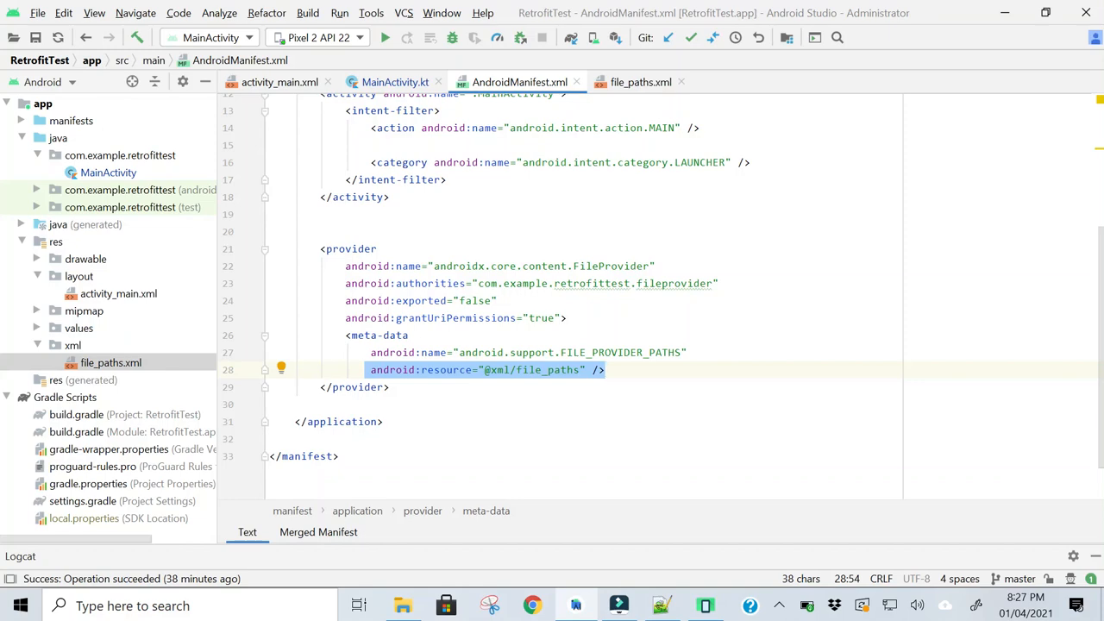
left_click(378, 334)
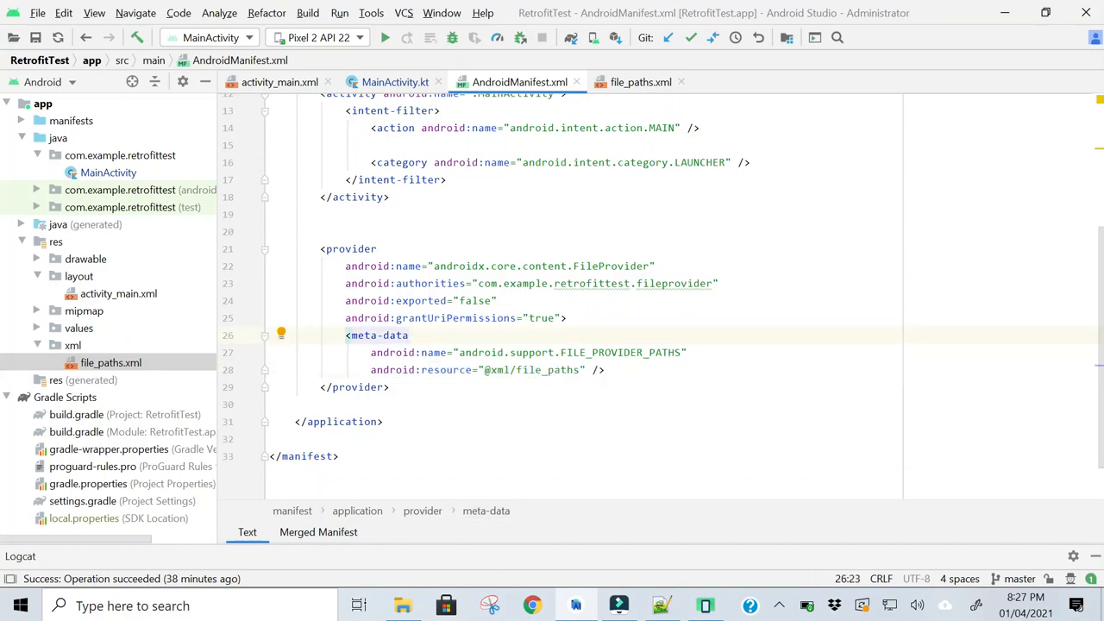
Review the ImageView image source in activity_main.xml and return to MainActivity.kt
left_click(278, 81)
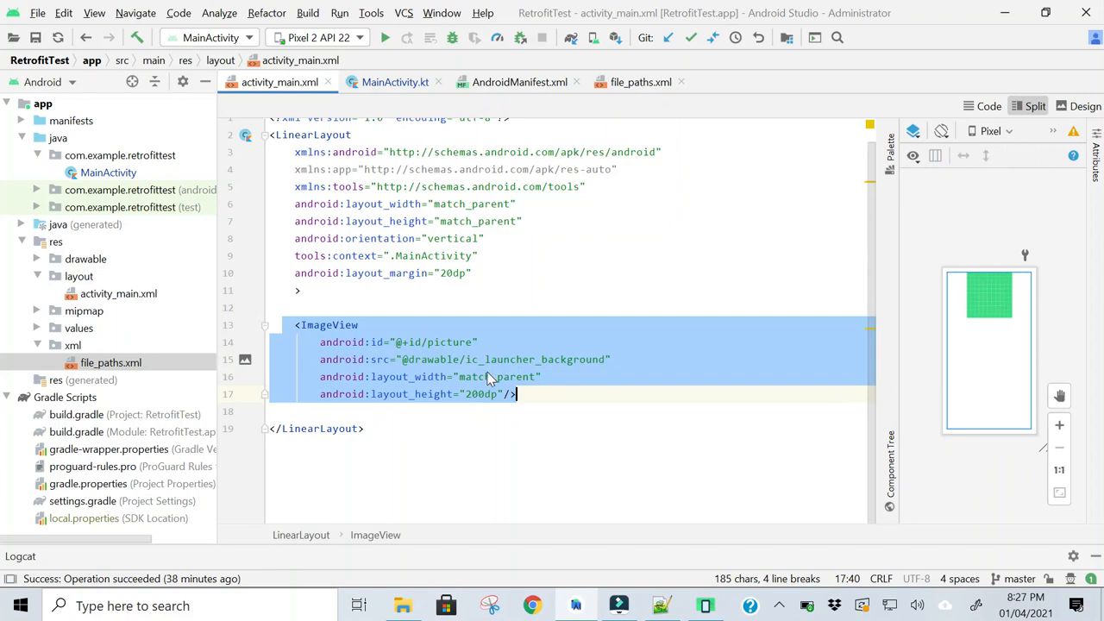
left_click(452, 342)
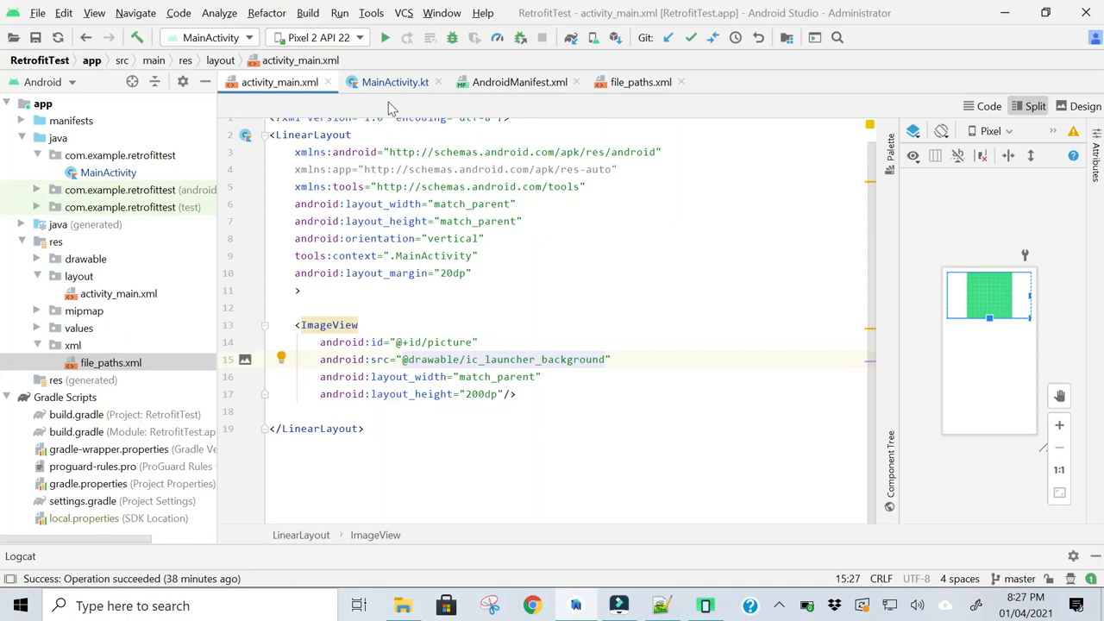
left_click(395, 82)
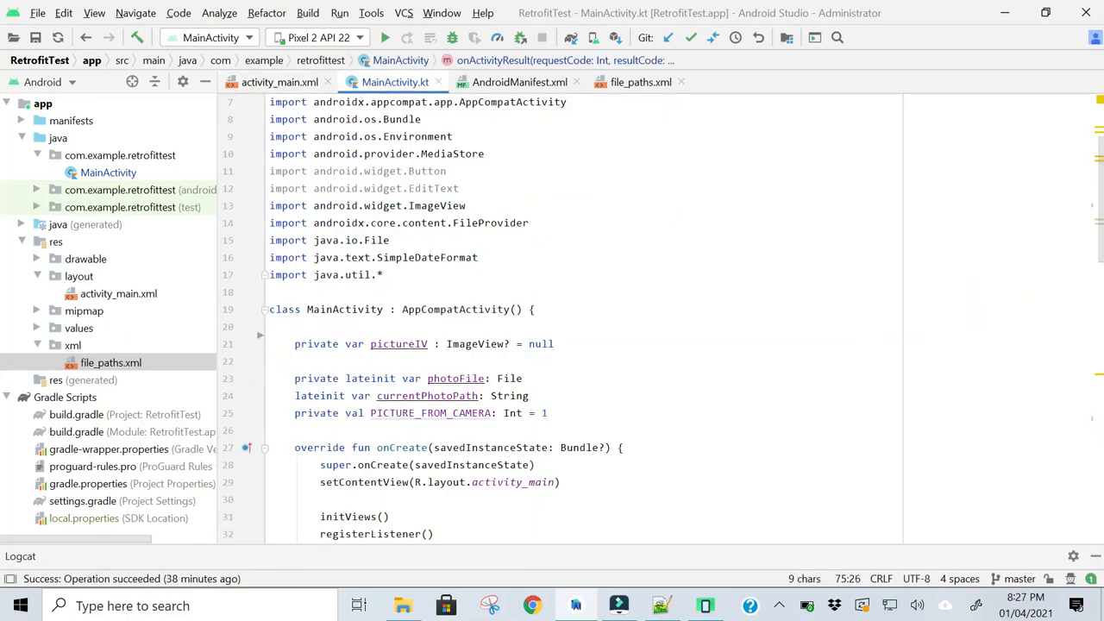
scroll("down", 3)
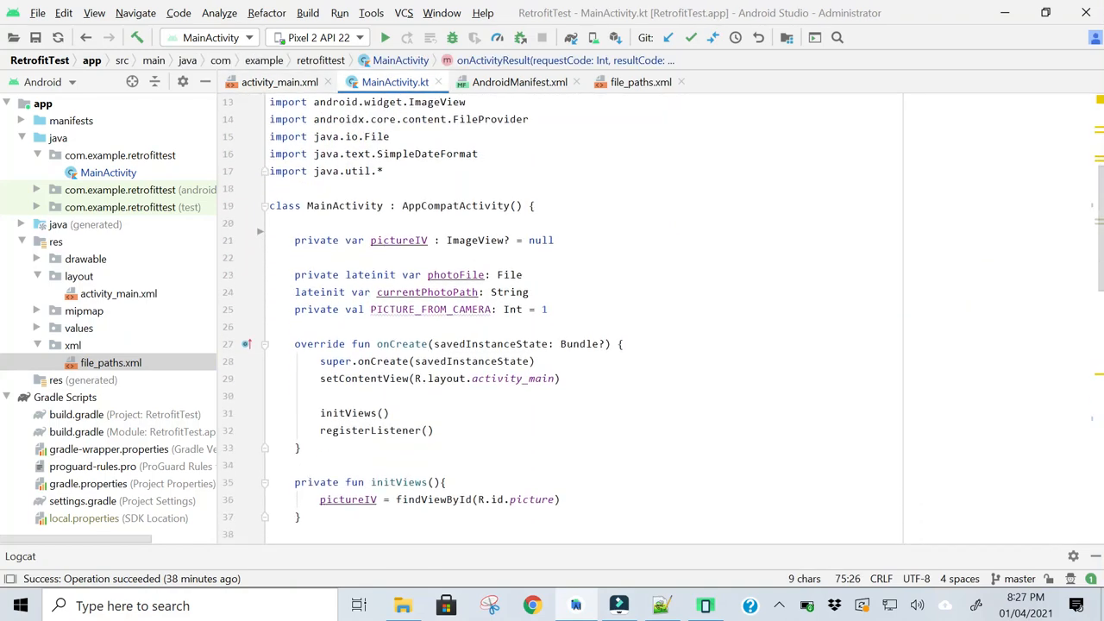
left_click_drag(293, 240, 548, 308)
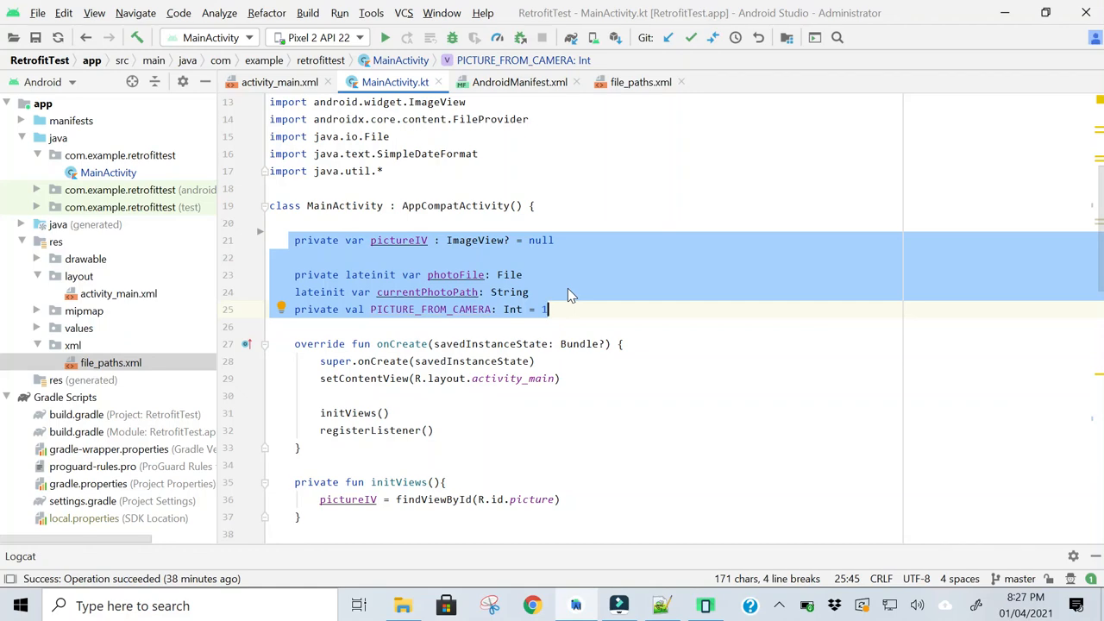
scroll("down", 3)
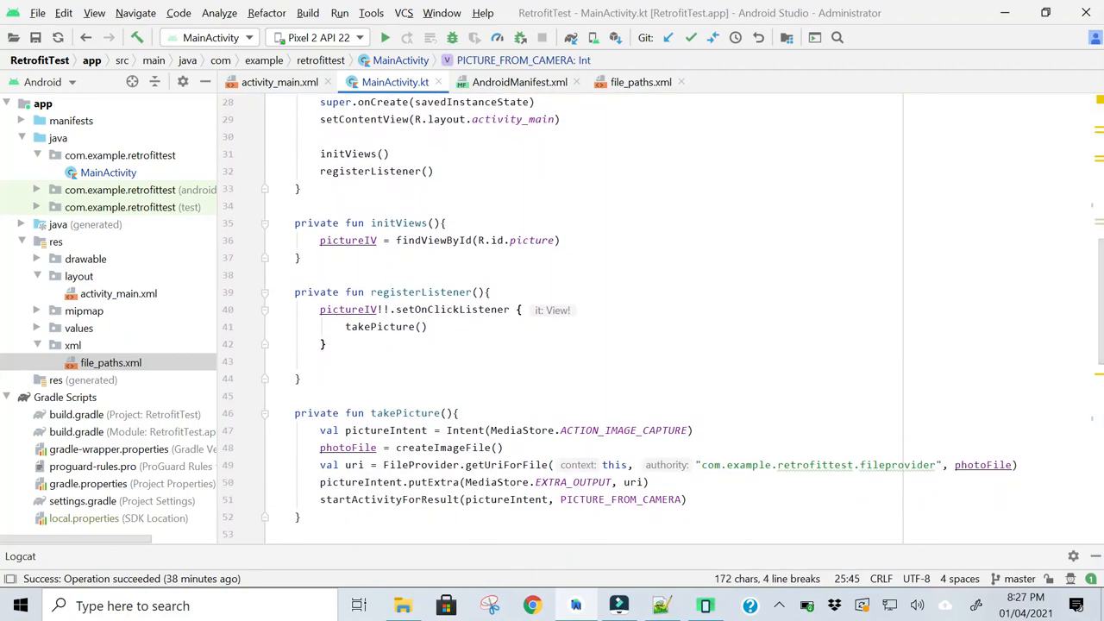
left_click(321, 239)
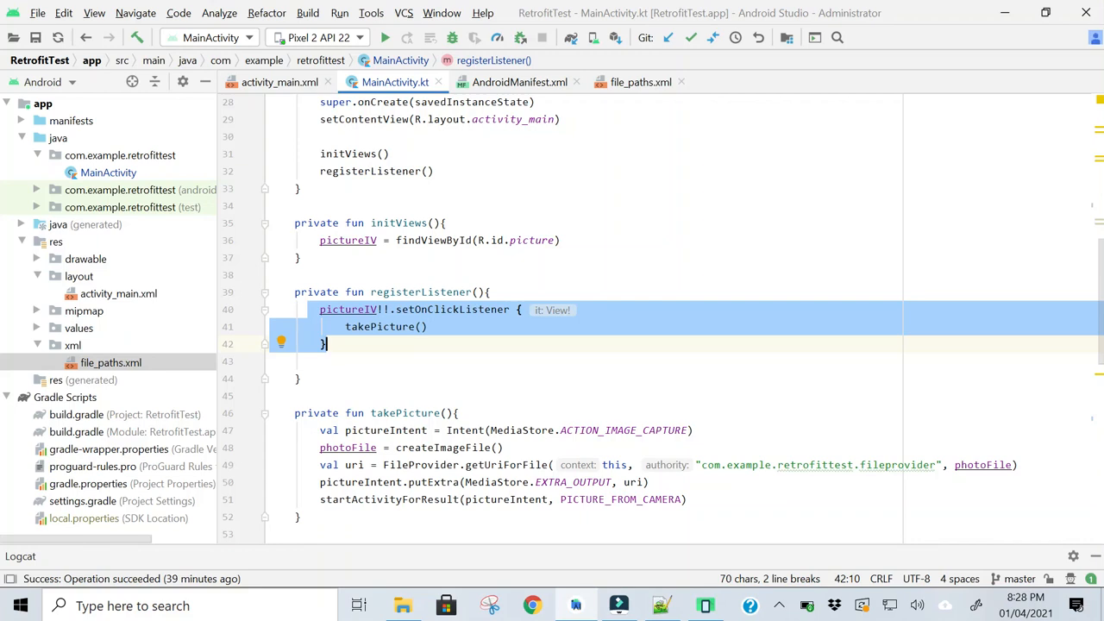
mouse_move(669, 324)
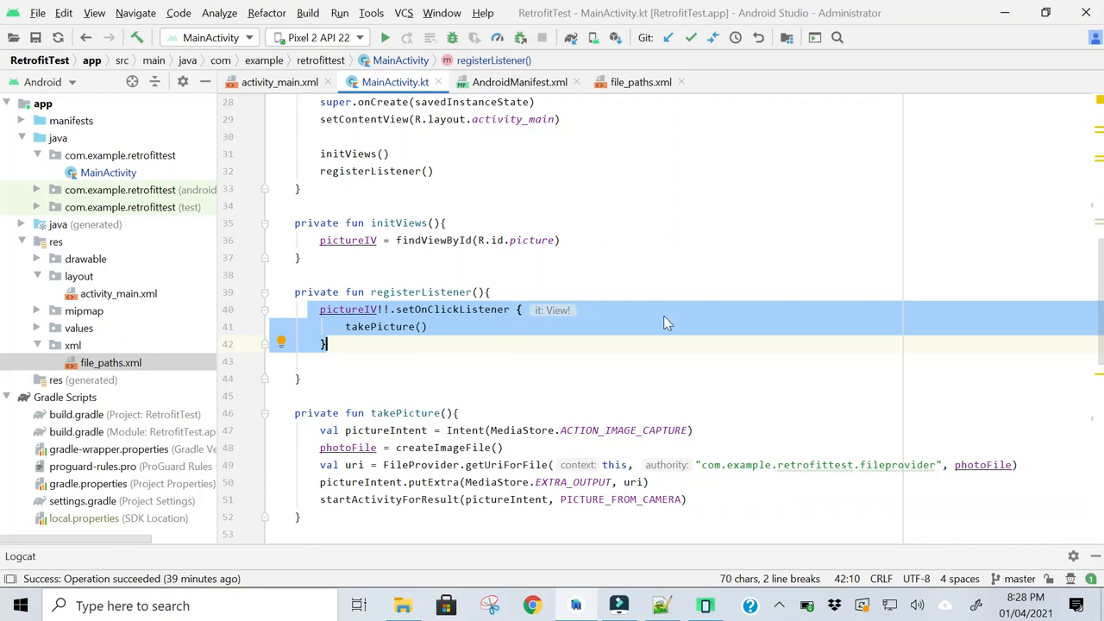
mouse_move(611, 319)
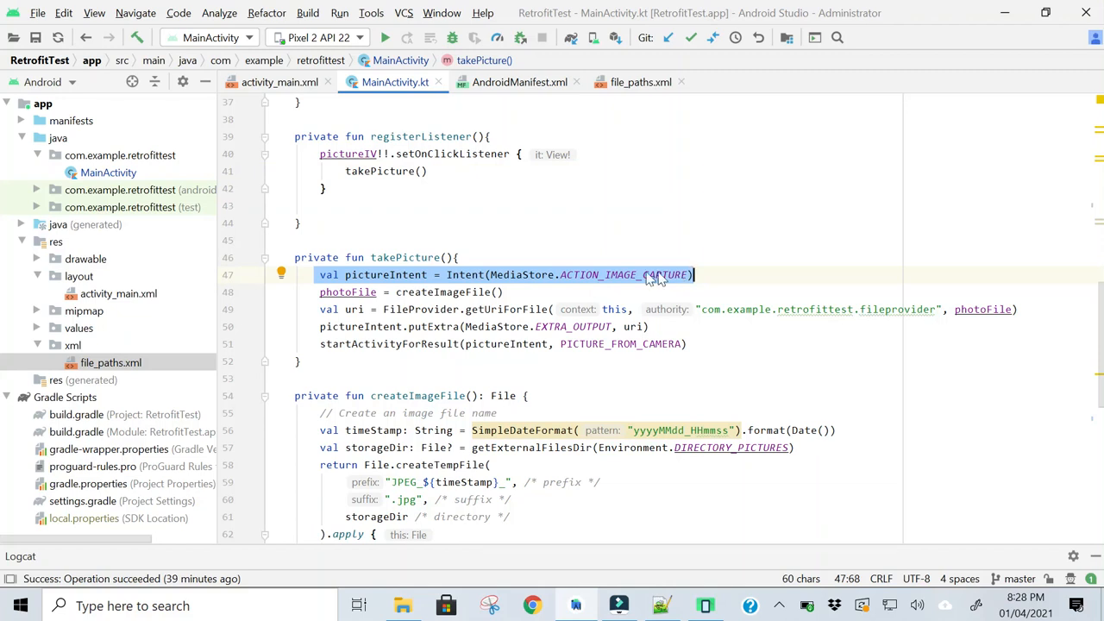
mouse_move(514, 276)
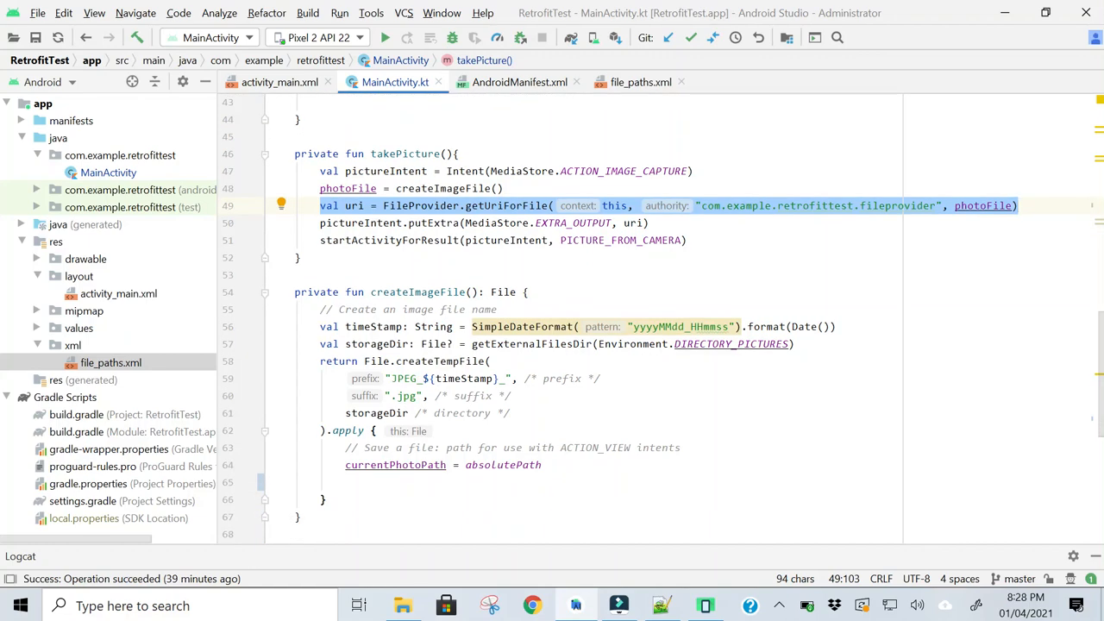
Reveal createImageFile building the timestamped JPEG and onActivityResult below takePicture()
scroll("down", 3)
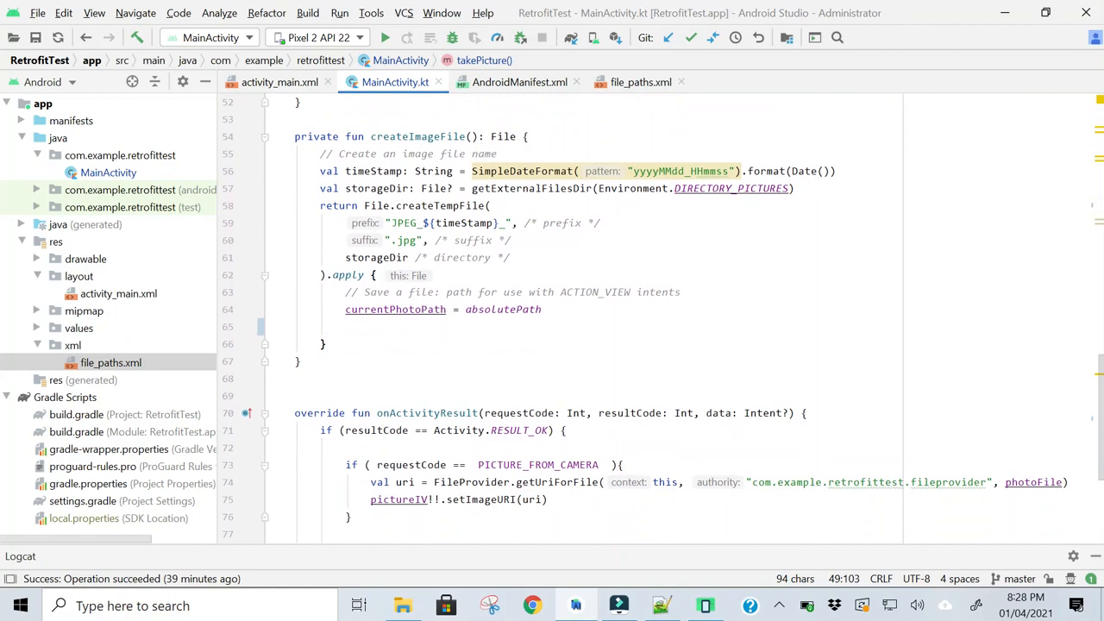
scroll("down", 3)
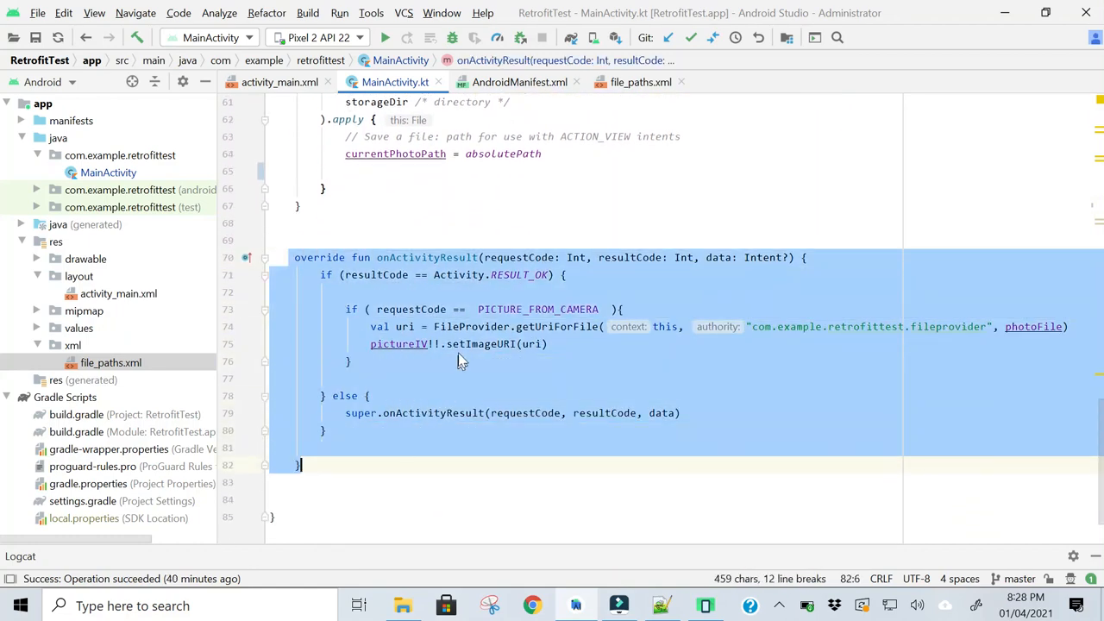
double_click(628, 257)
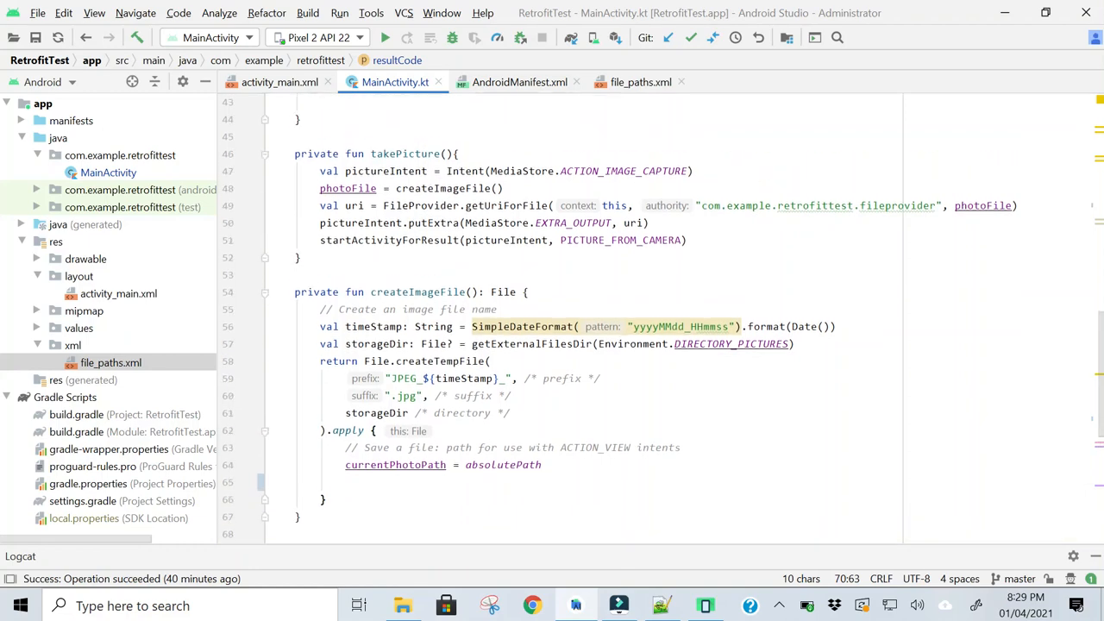
scroll("down", 3)
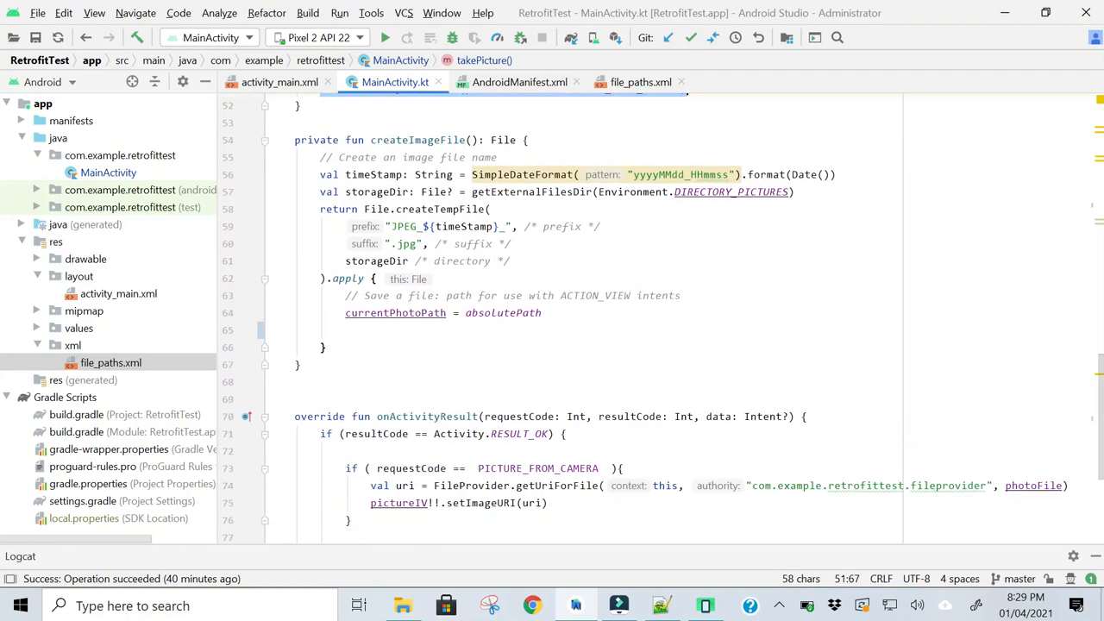
scroll("down", 3)
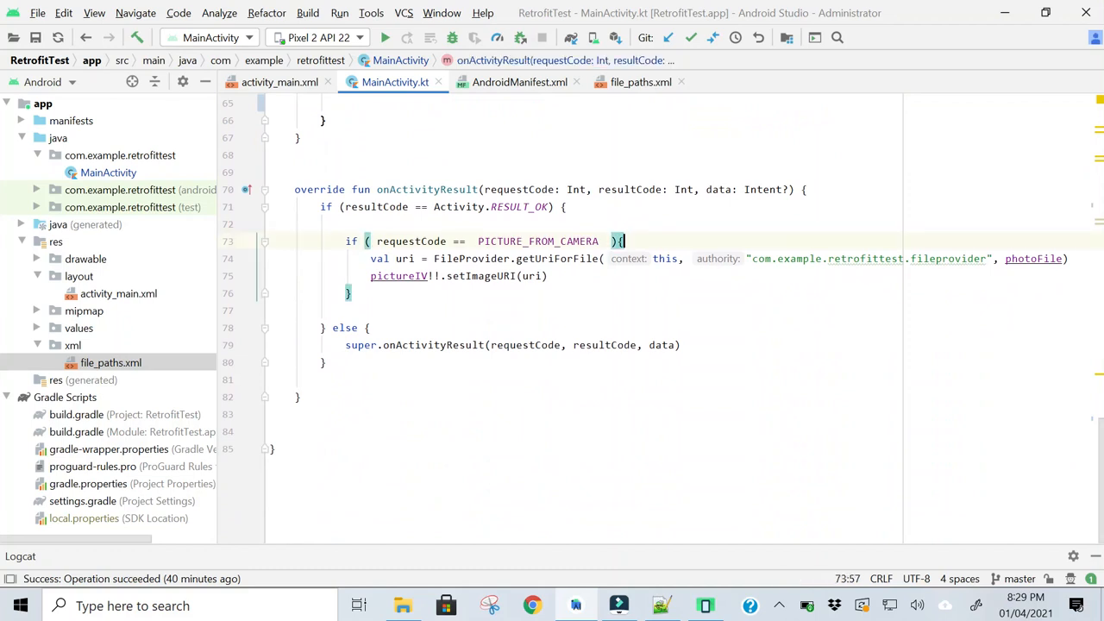
left_click(657, 259)
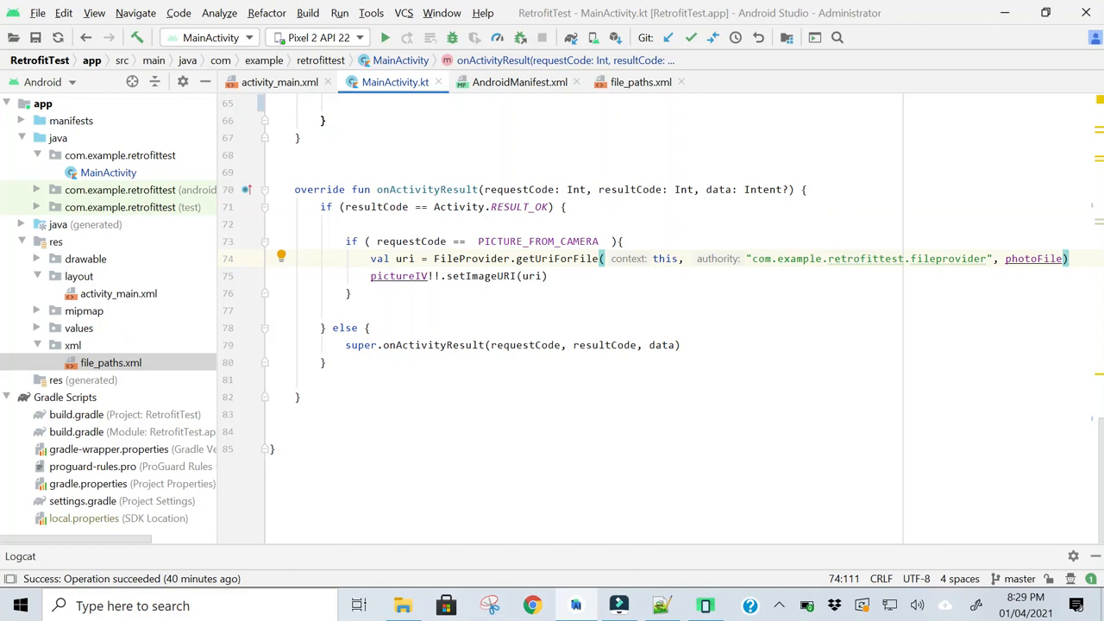
left_click(535, 276)
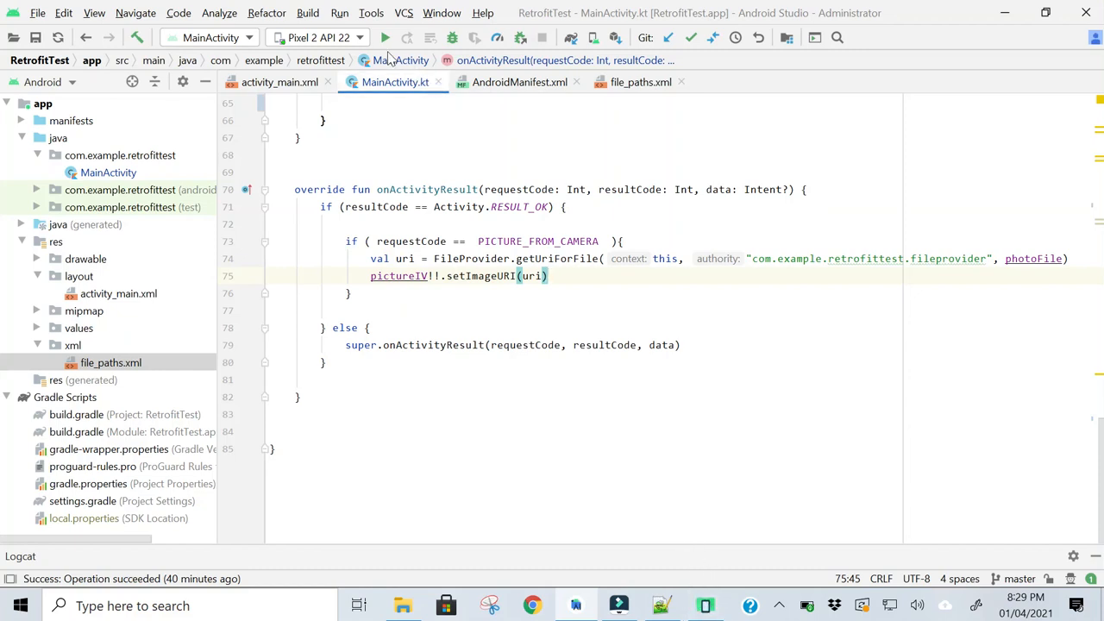
Run 'app' to build and install RetrofitTest on the Pixel 2 API 22 emulator
left_click(385, 38)
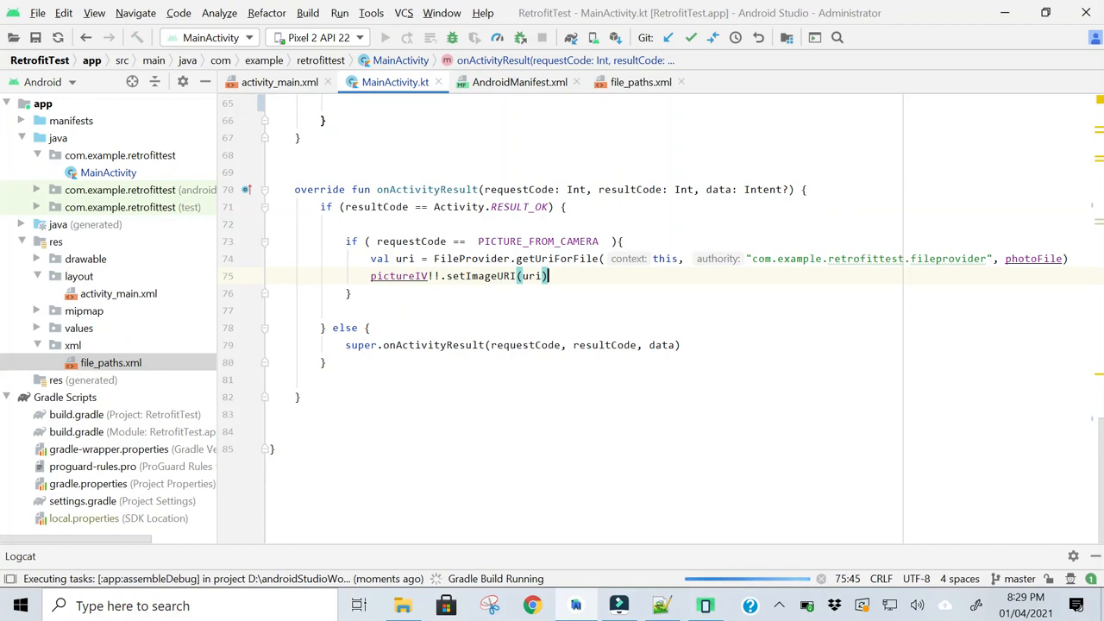
left_click(384, 38)
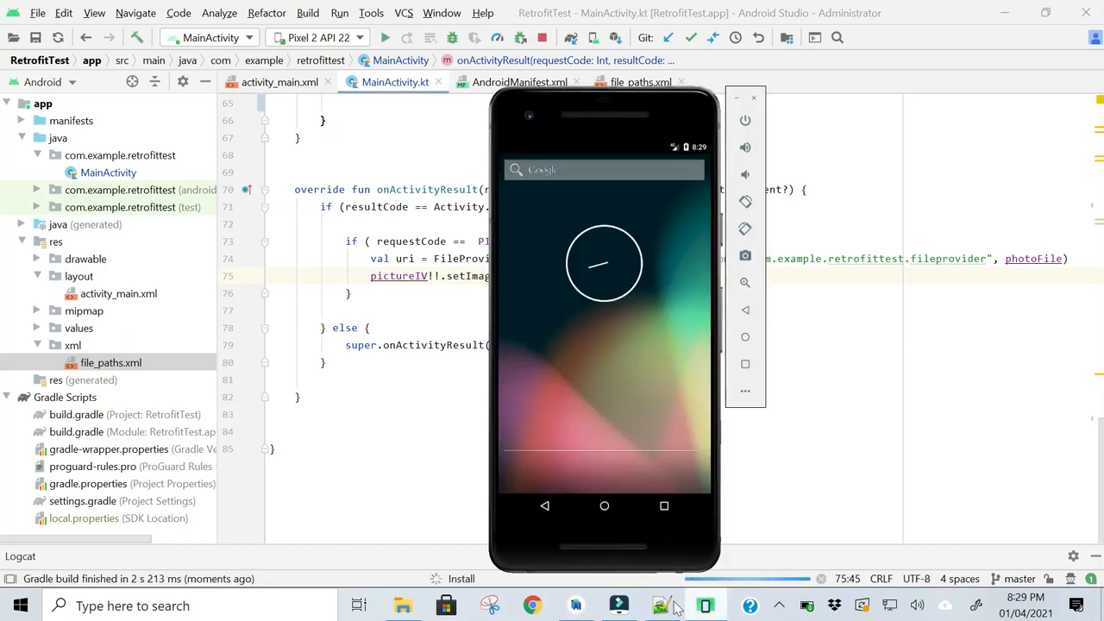
mouse_move(647, 310)
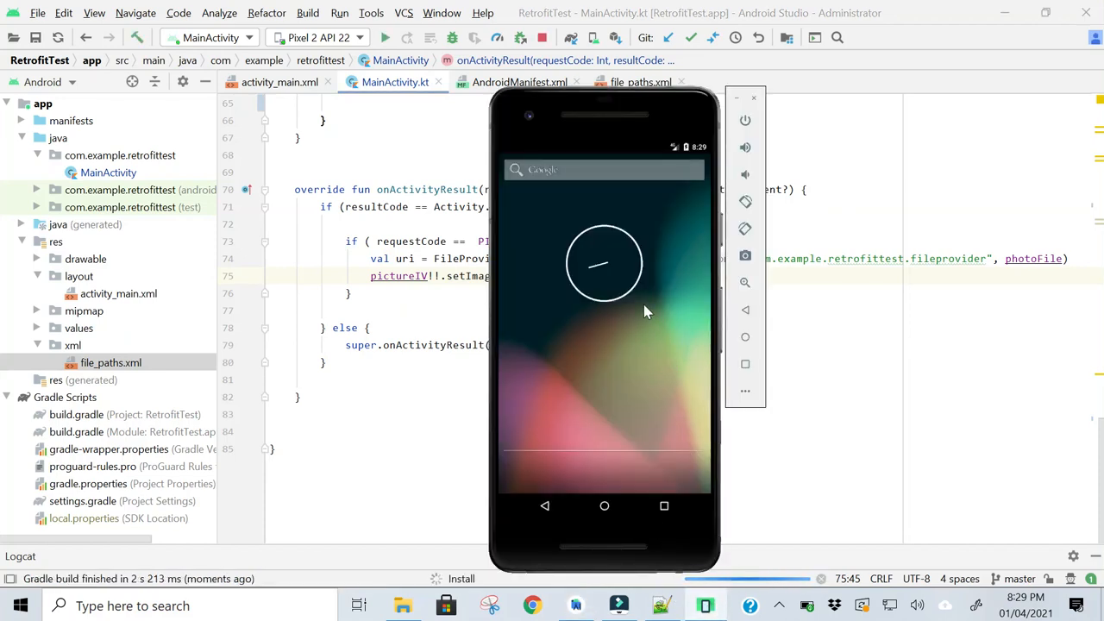
mouse_move(649, 316)
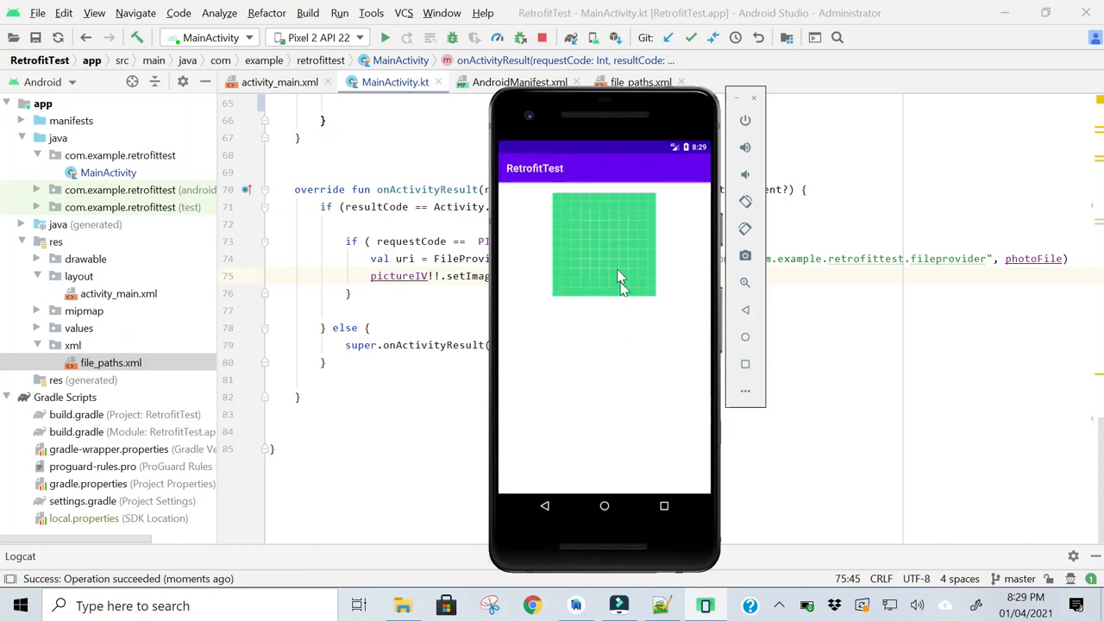
mouse_move(607, 309)
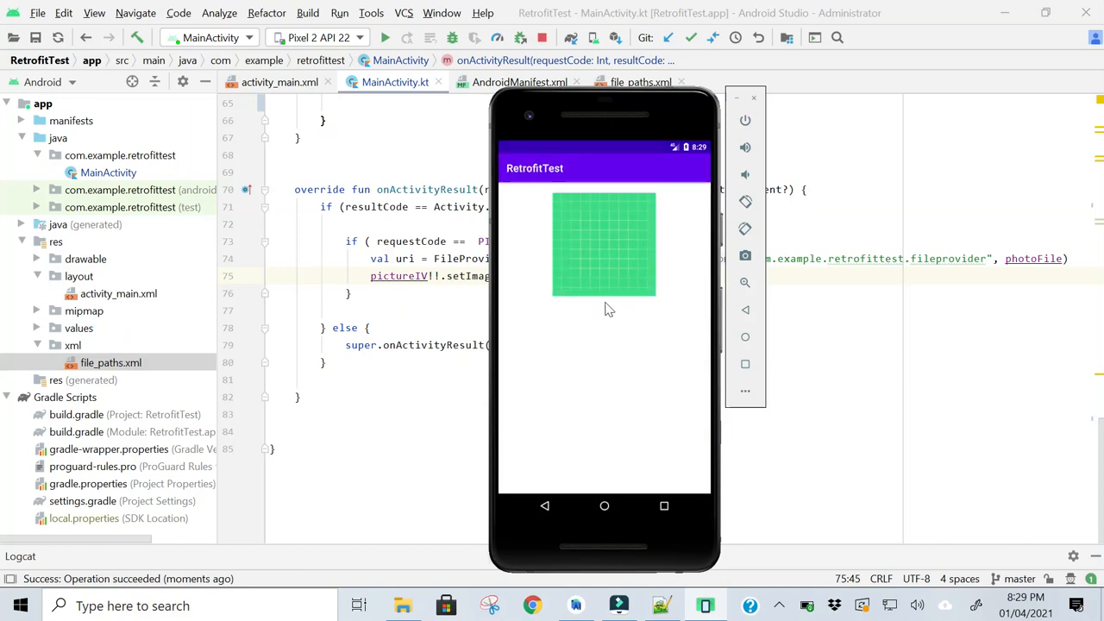
mouse_move(608, 250)
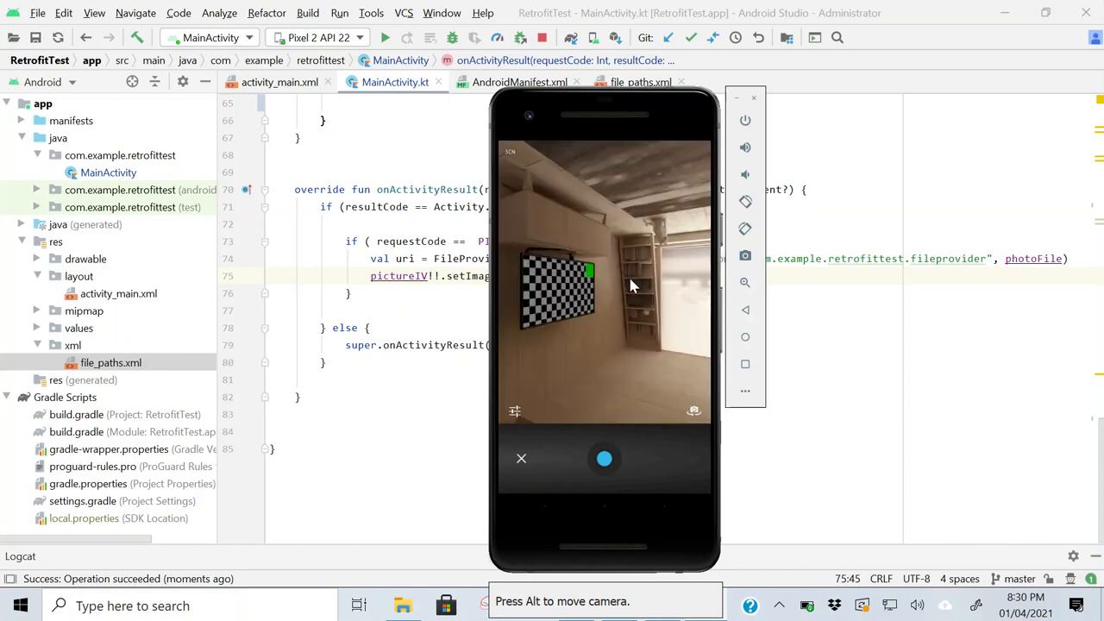
Capture a photo with the emulator camera shutter and accept it so it appears in the app's ImageView
left_click(604, 459)
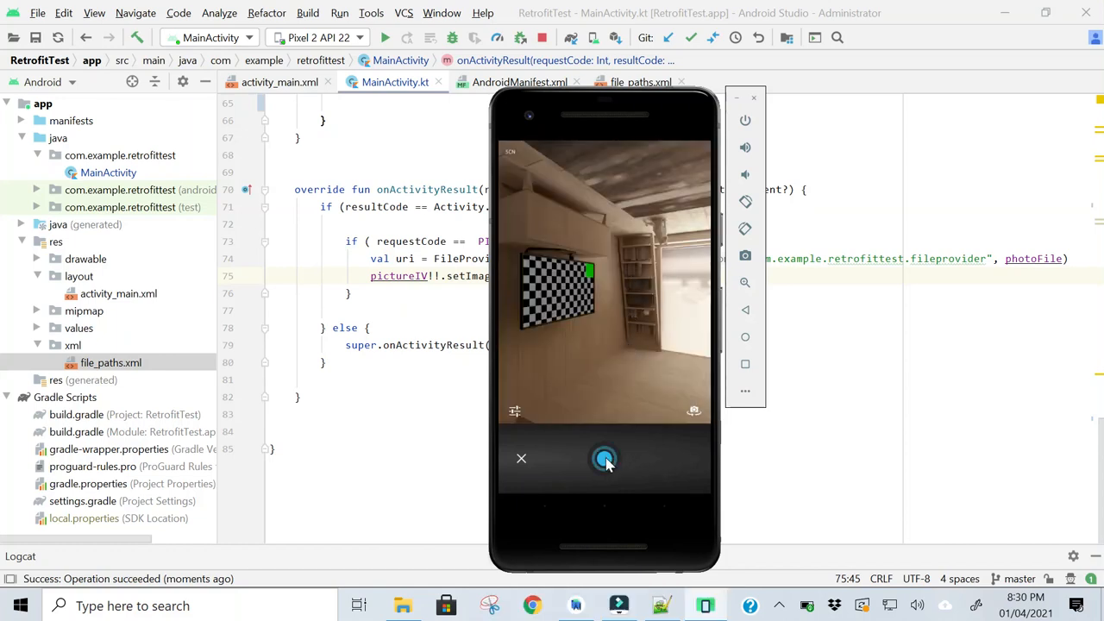
left_click(604, 459)
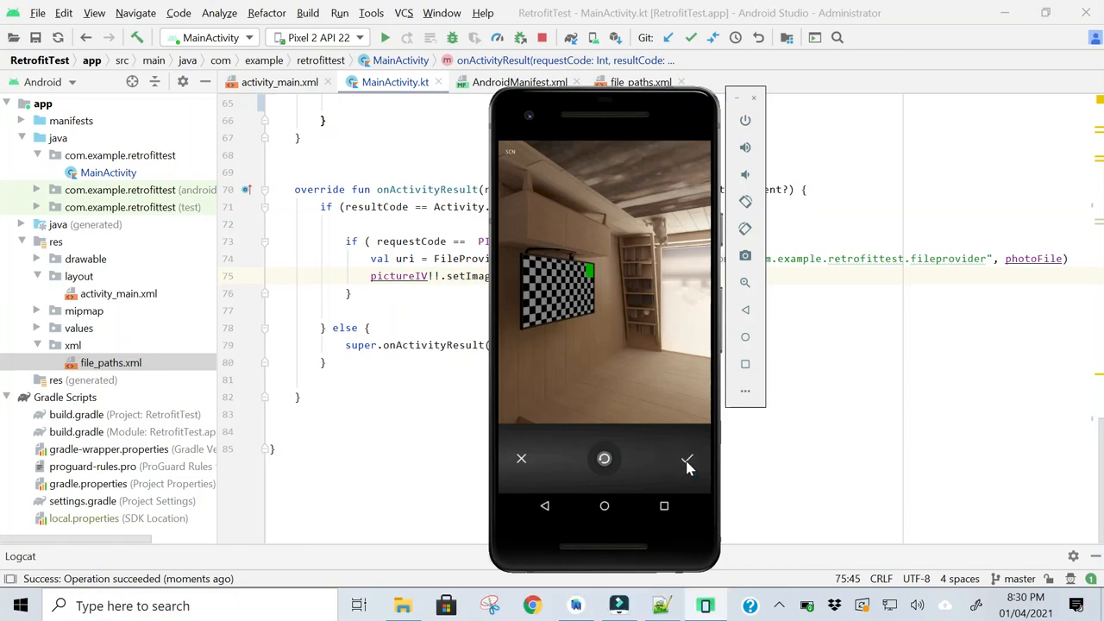
left_click(687, 459)
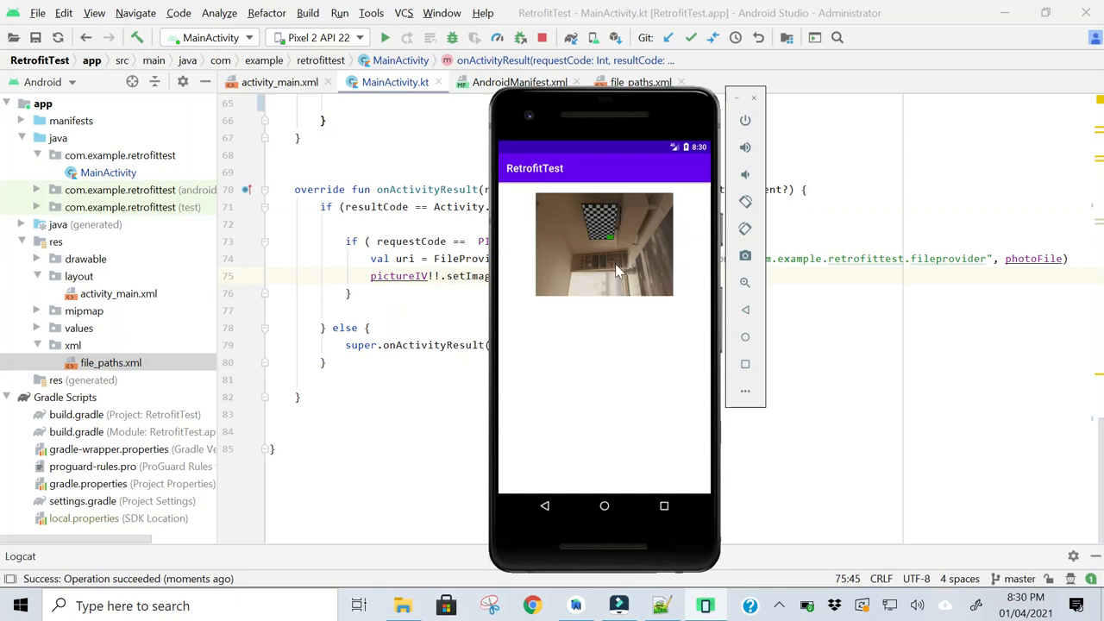
mouse_move(604, 273)
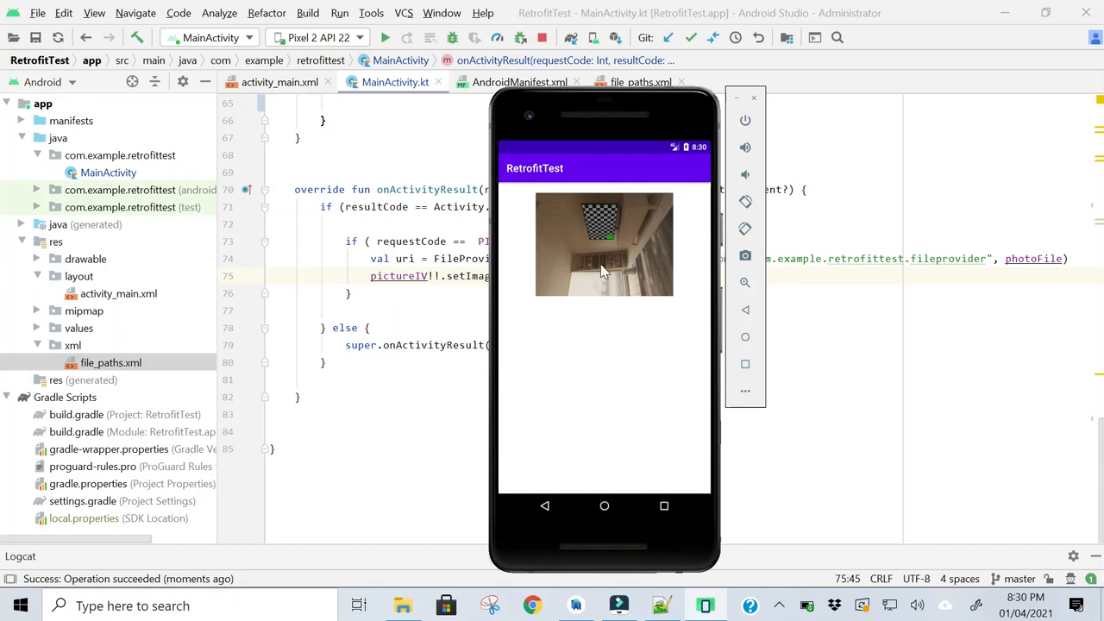
mouse_move(596, 311)
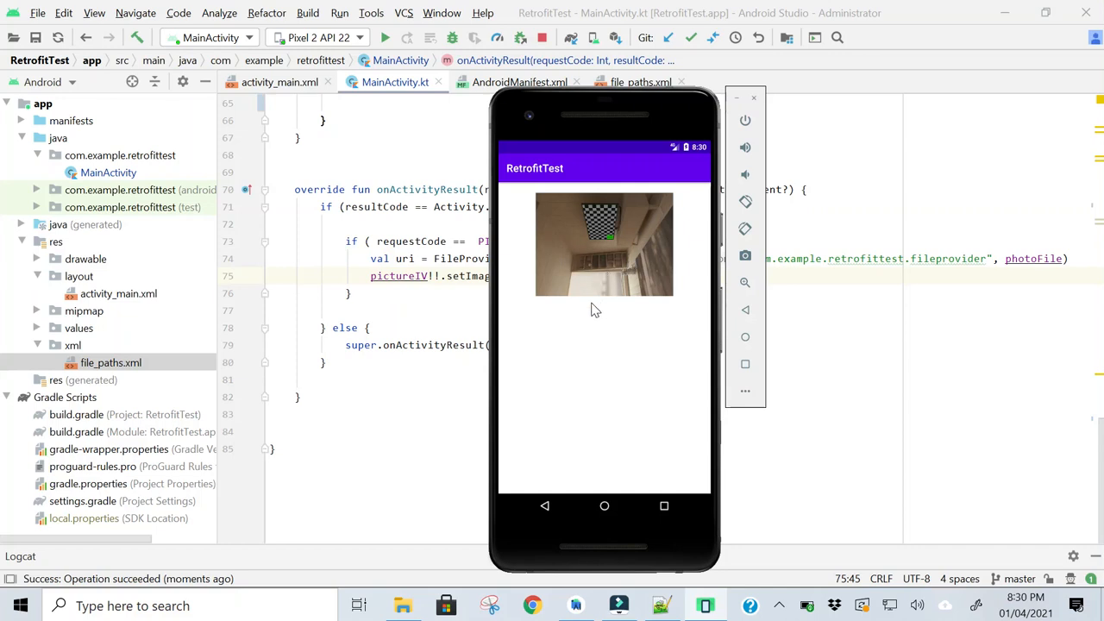